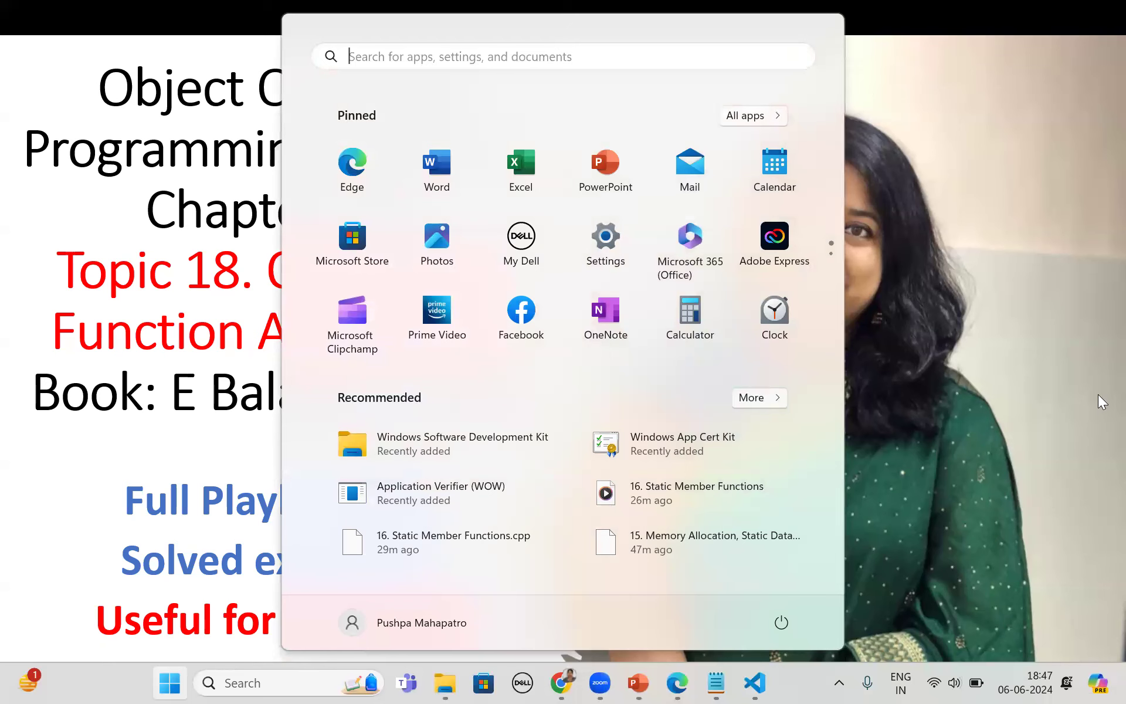
pyautogui.moveTo(675, 682)
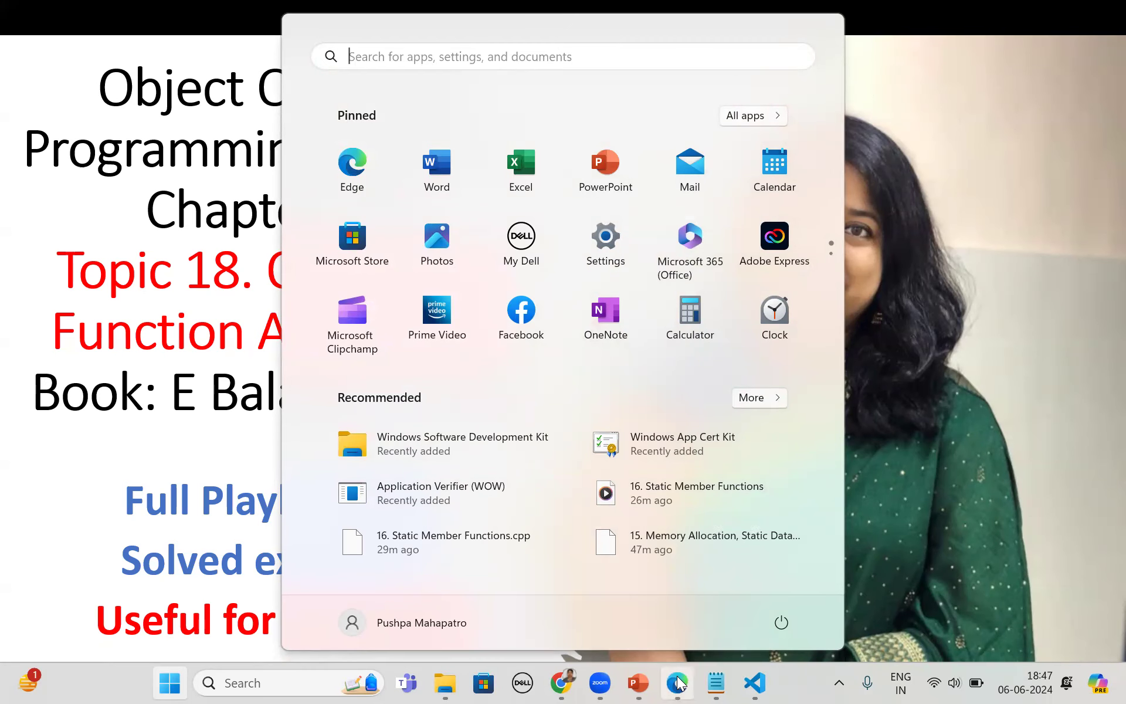
# Switch to the textbook PDF in Edge and scroll to section 5.14, objects as function arguments.
pyautogui.click(676, 682)
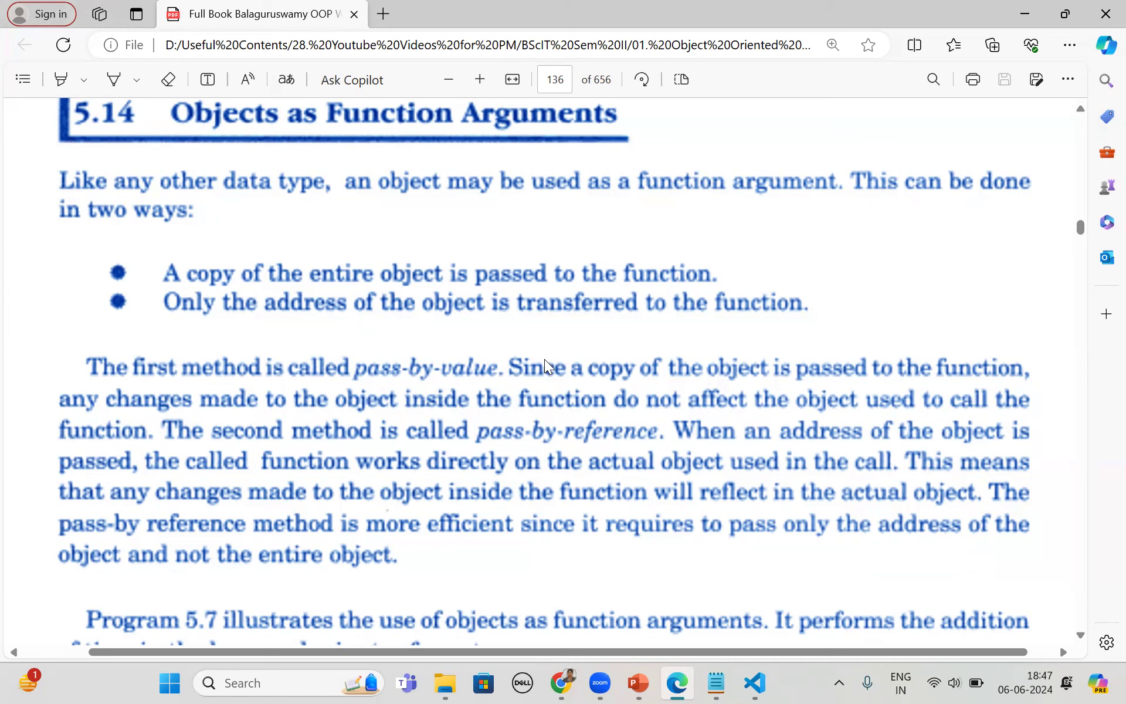
pyautogui.scroll(-3)
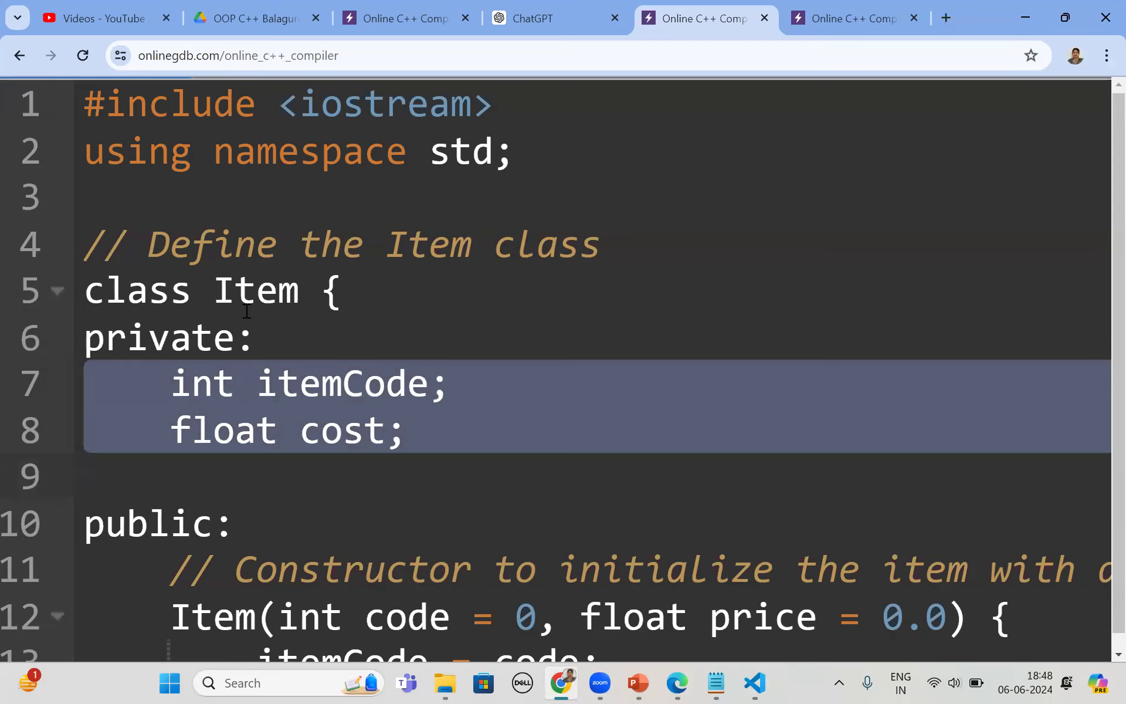
# Scroll through the Item class code to the displayItemDetails function taking a const Item reference.
pyautogui.scroll(-3)
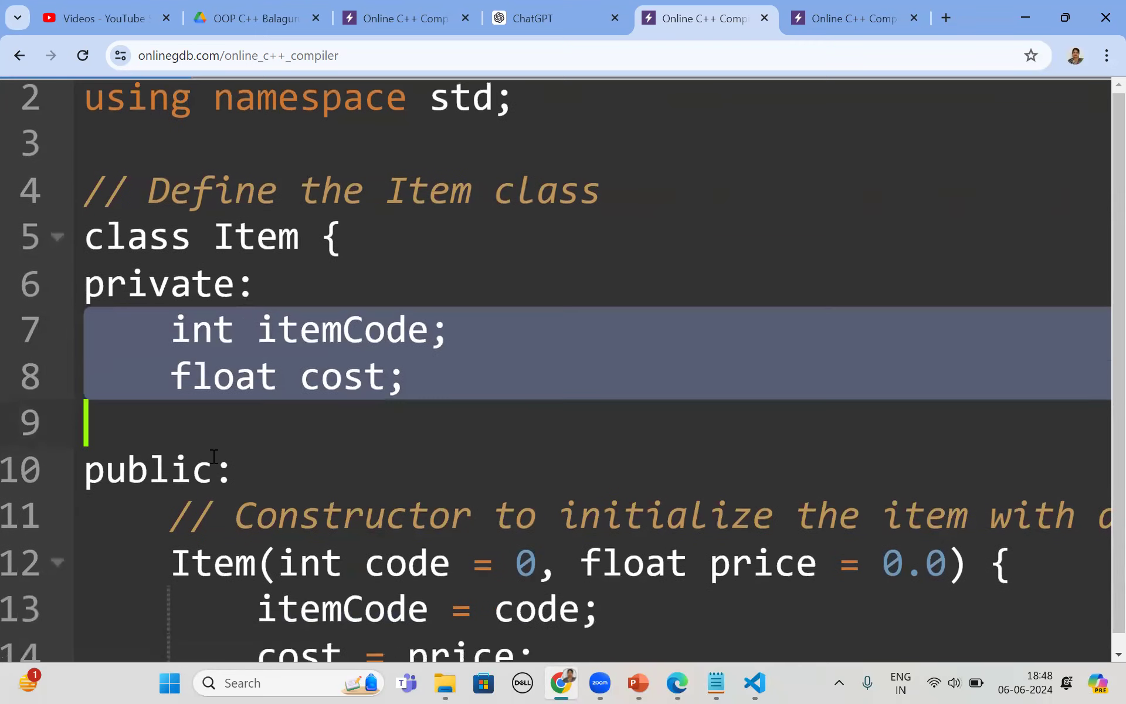
pyautogui.scroll(-3)
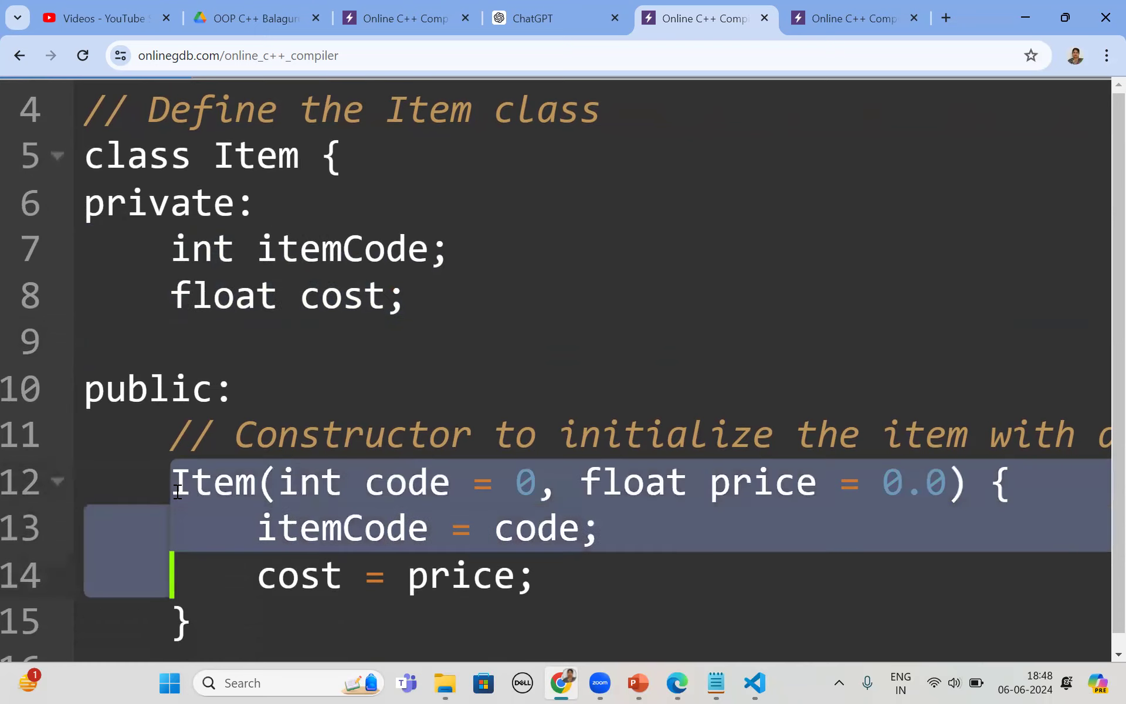
pyautogui.moveTo(557, 489)
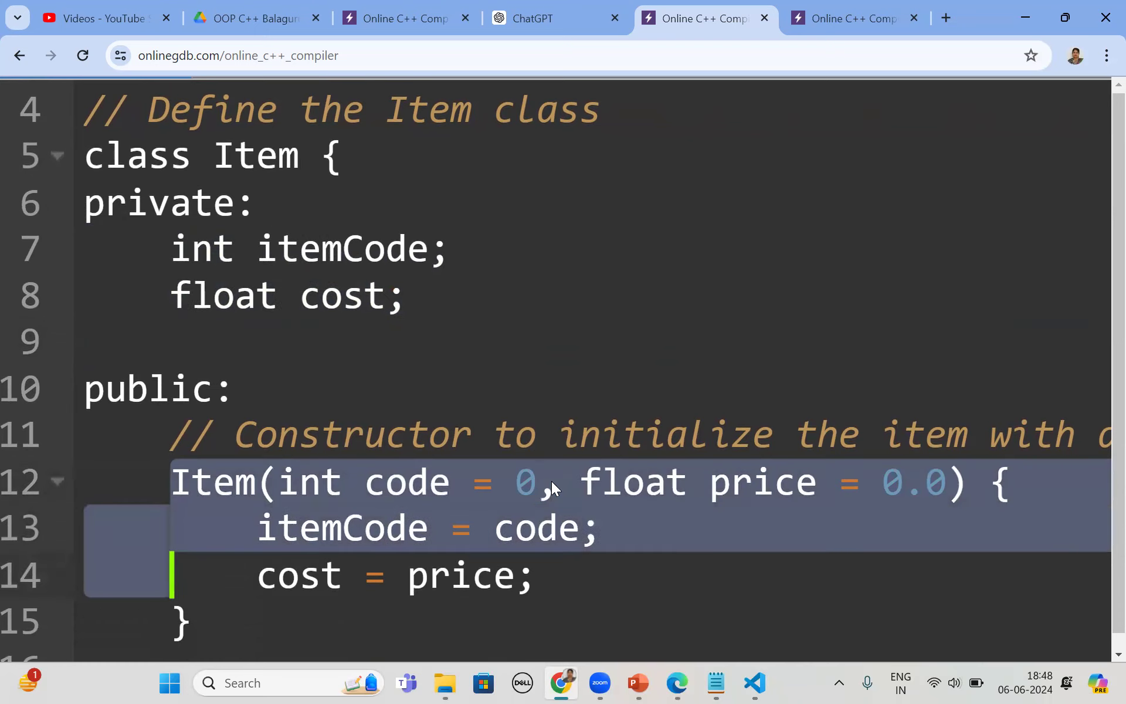
pyautogui.scroll(-3)
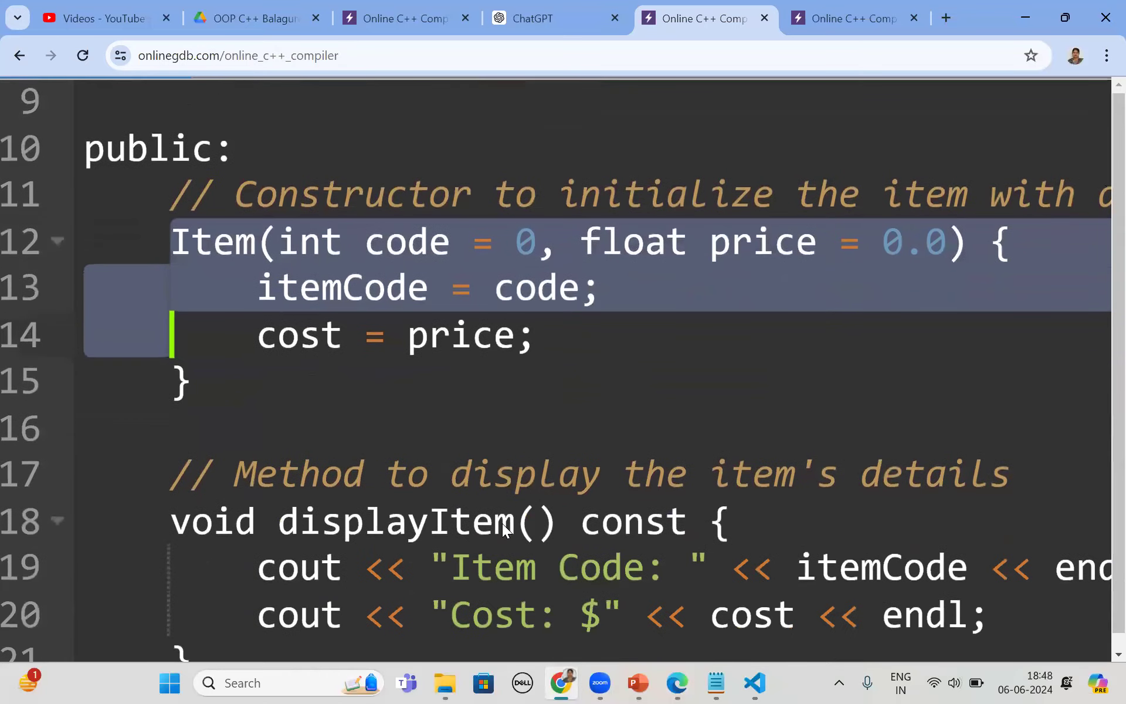
pyautogui.scroll(-3)
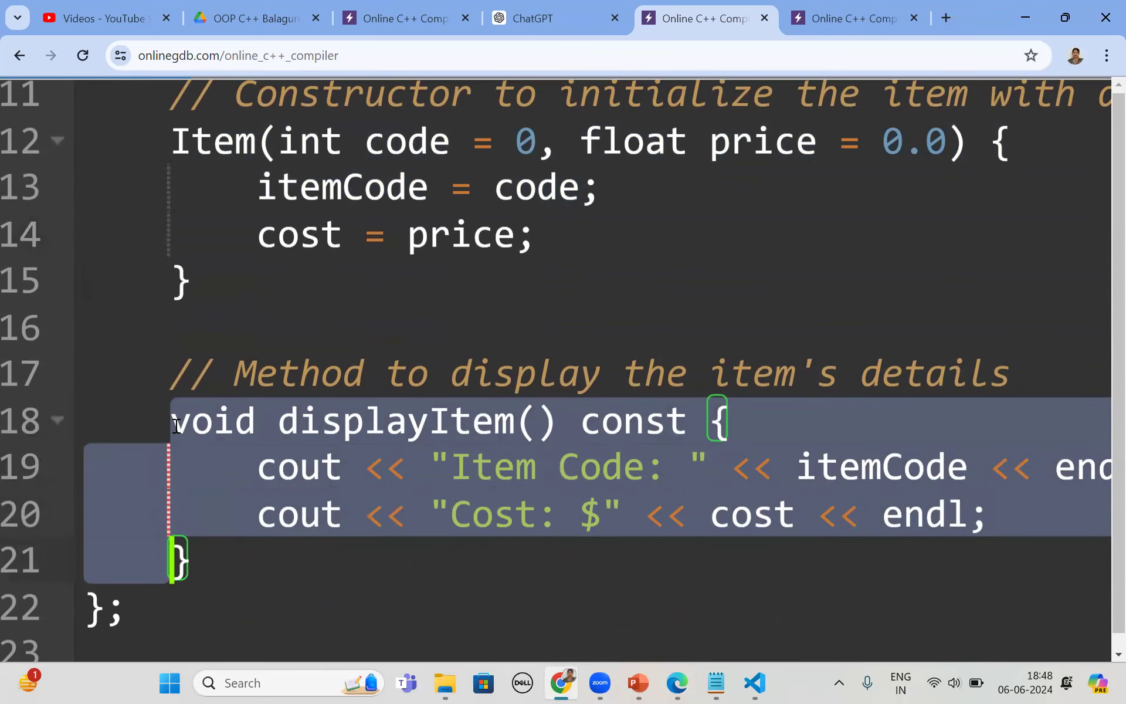
pyautogui.scroll(-3)
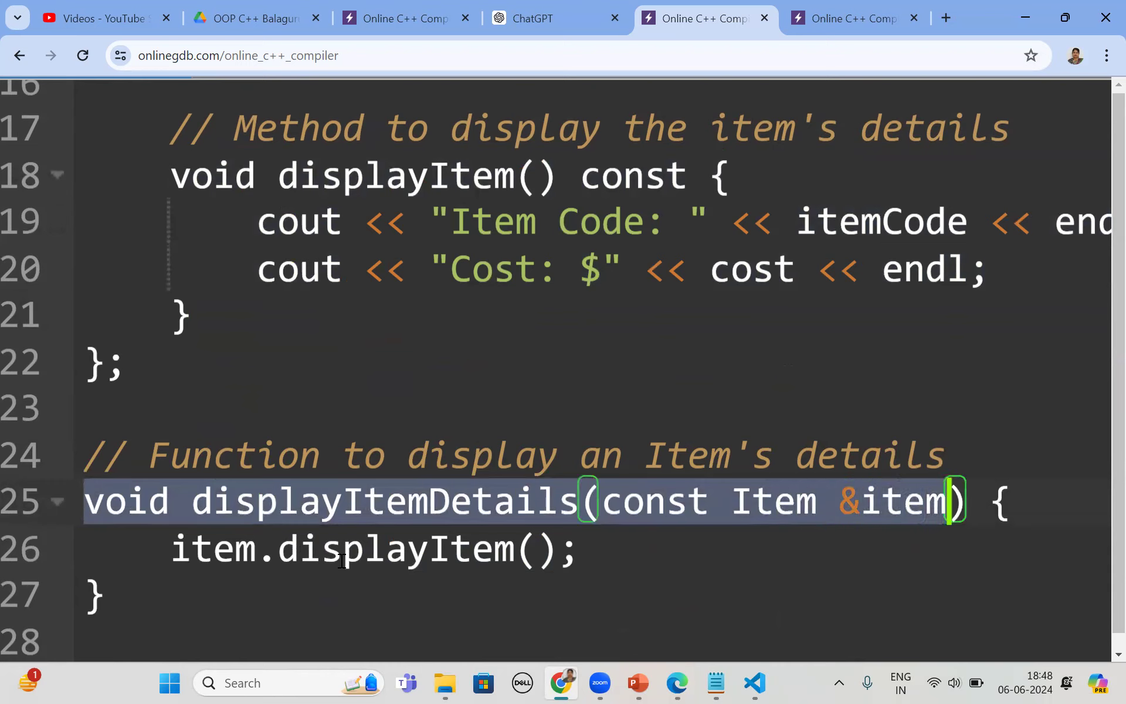
pyautogui.scroll(3)
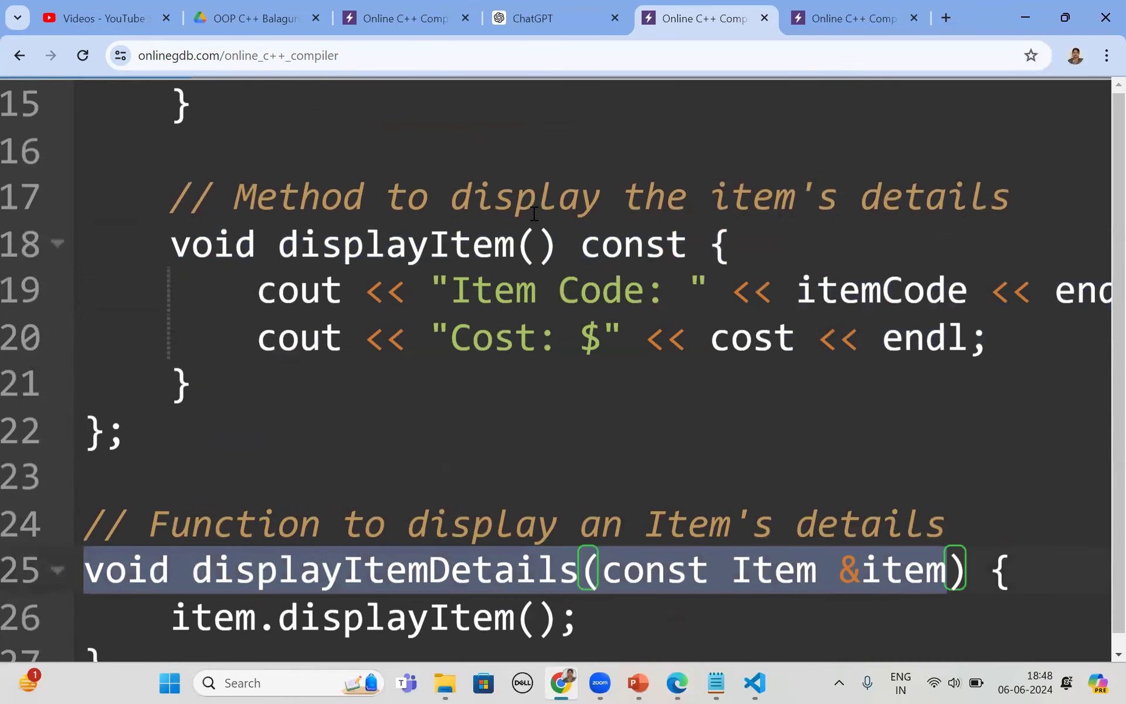
pyautogui.moveTo(596, 309)
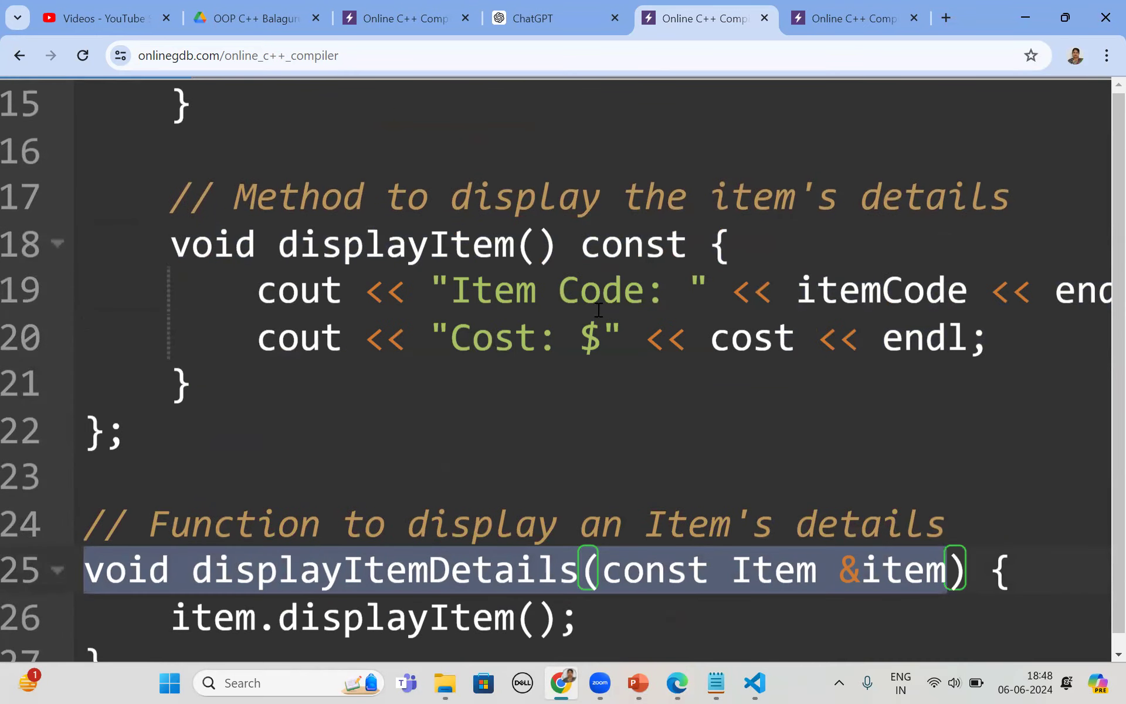
pyautogui.moveTo(557, 387)
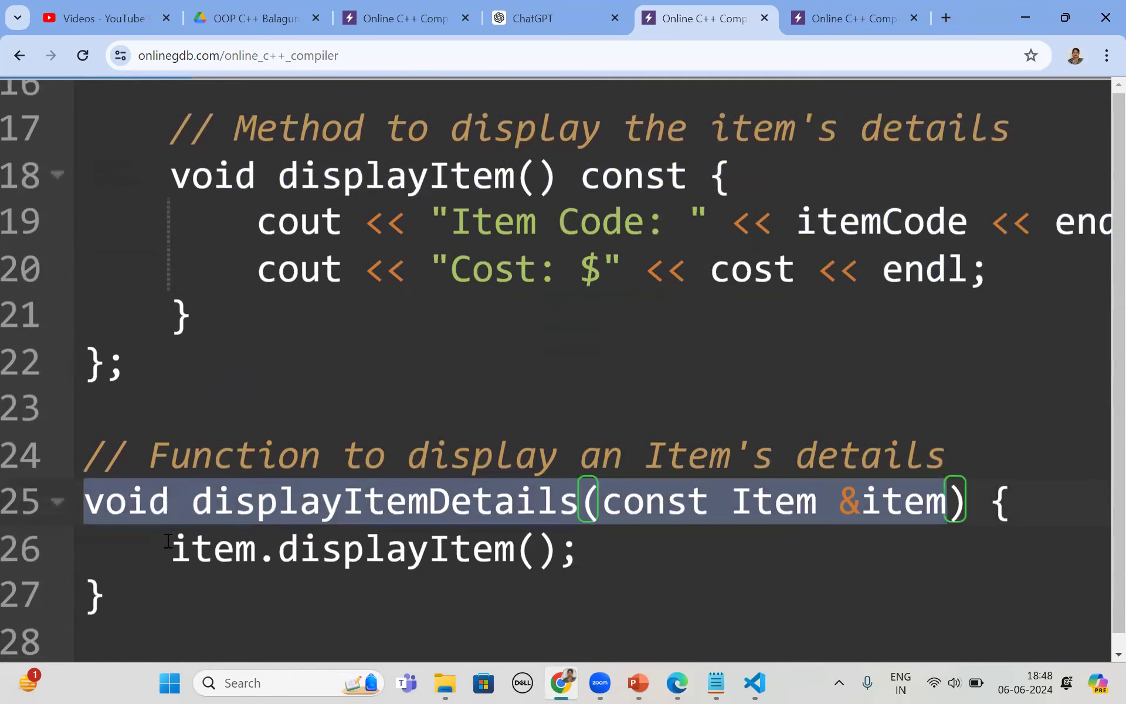
pyautogui.click(302, 549)
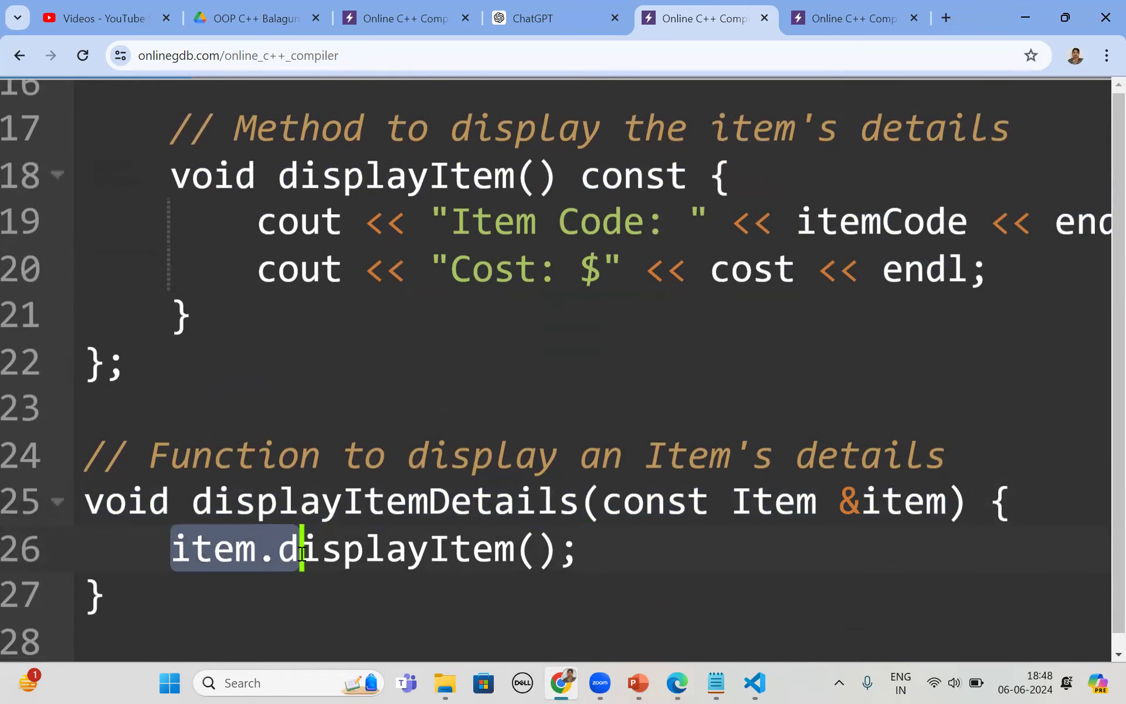
pyautogui.click(582, 549)
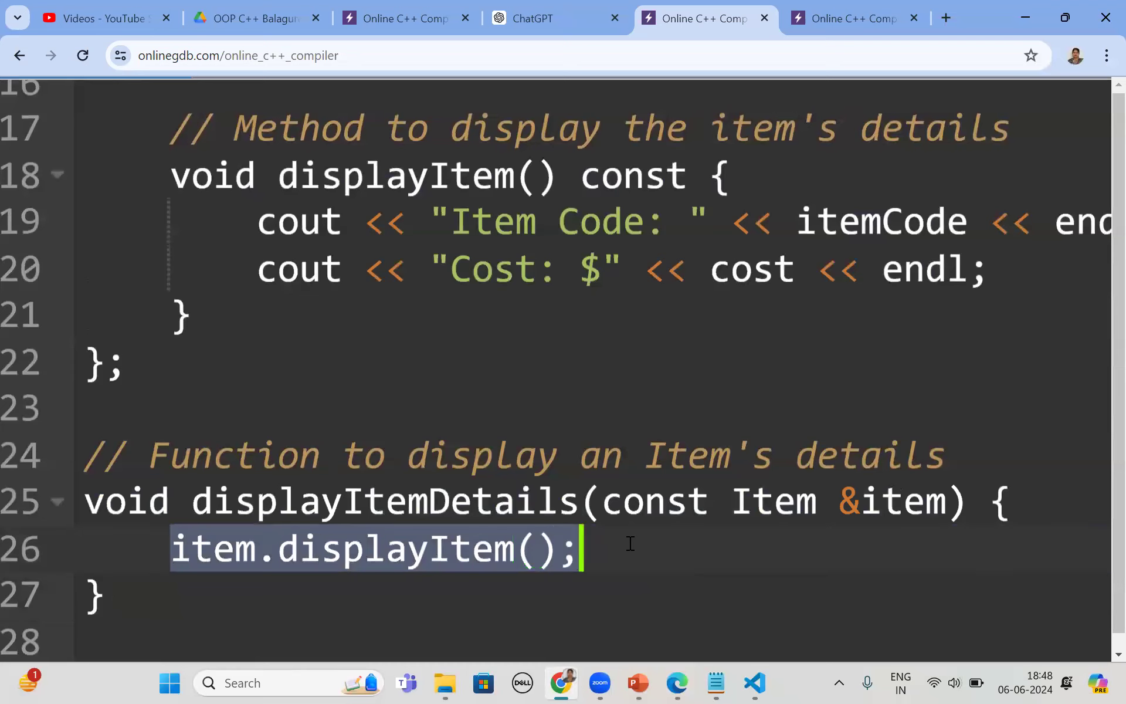
pyautogui.scroll(-3)
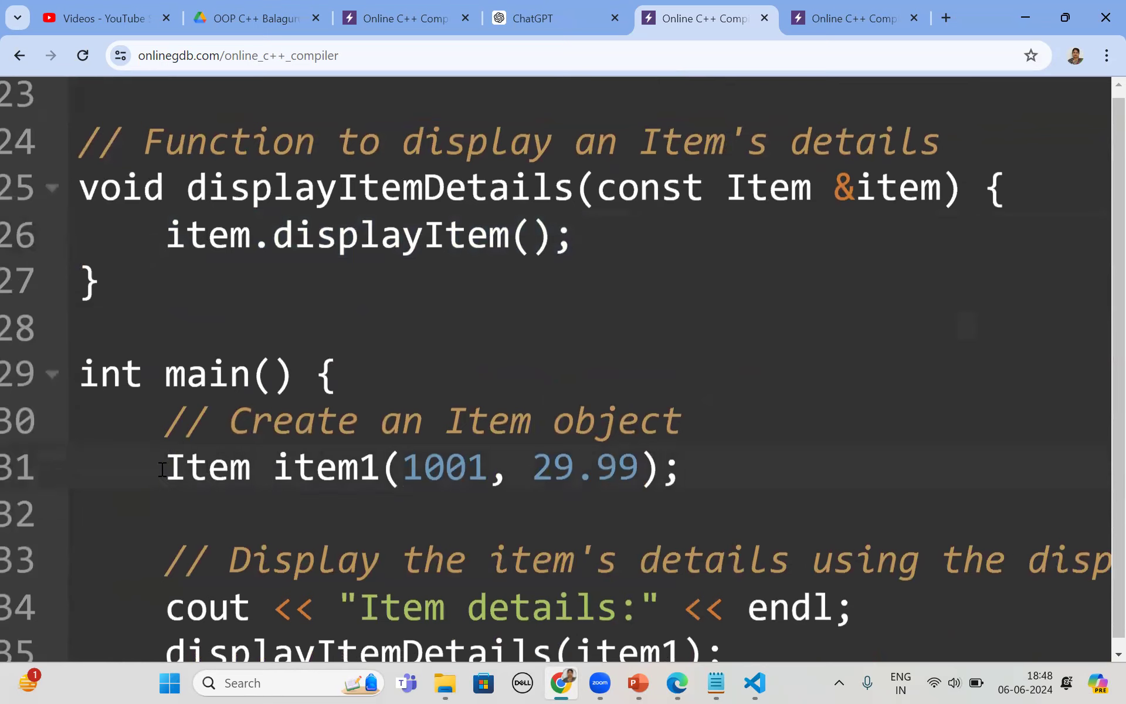
pyautogui.doubleClick(326, 467)
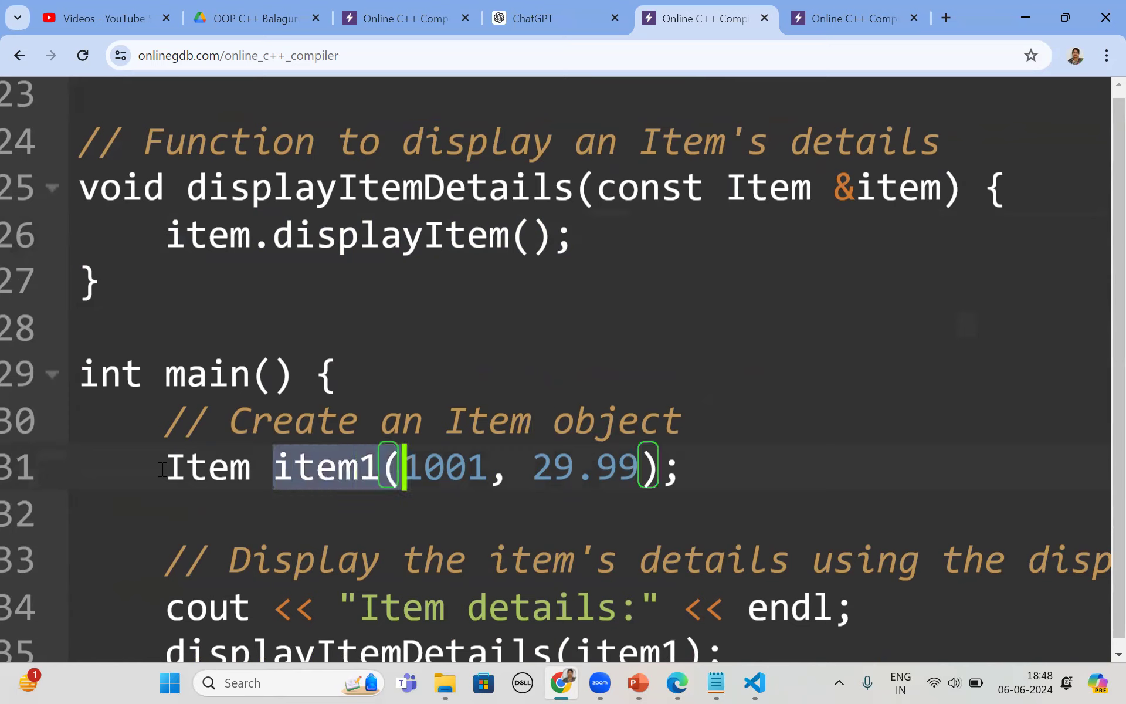
pyautogui.doubleClick(443, 467)
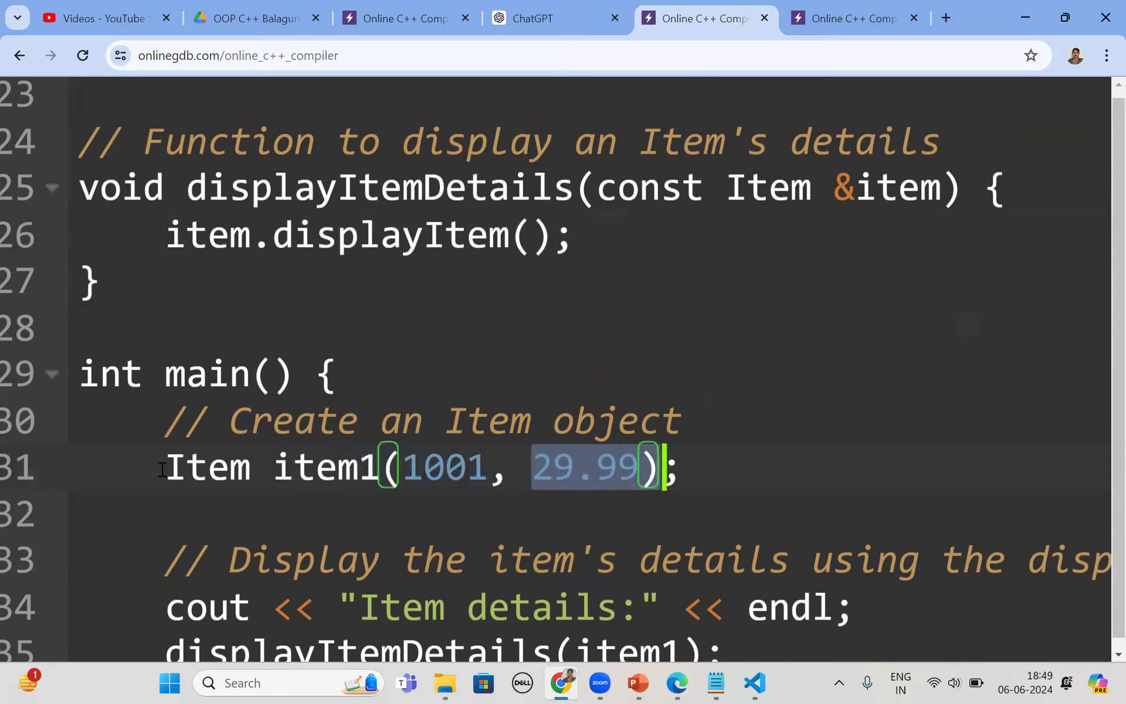
pyautogui.scroll(-3)
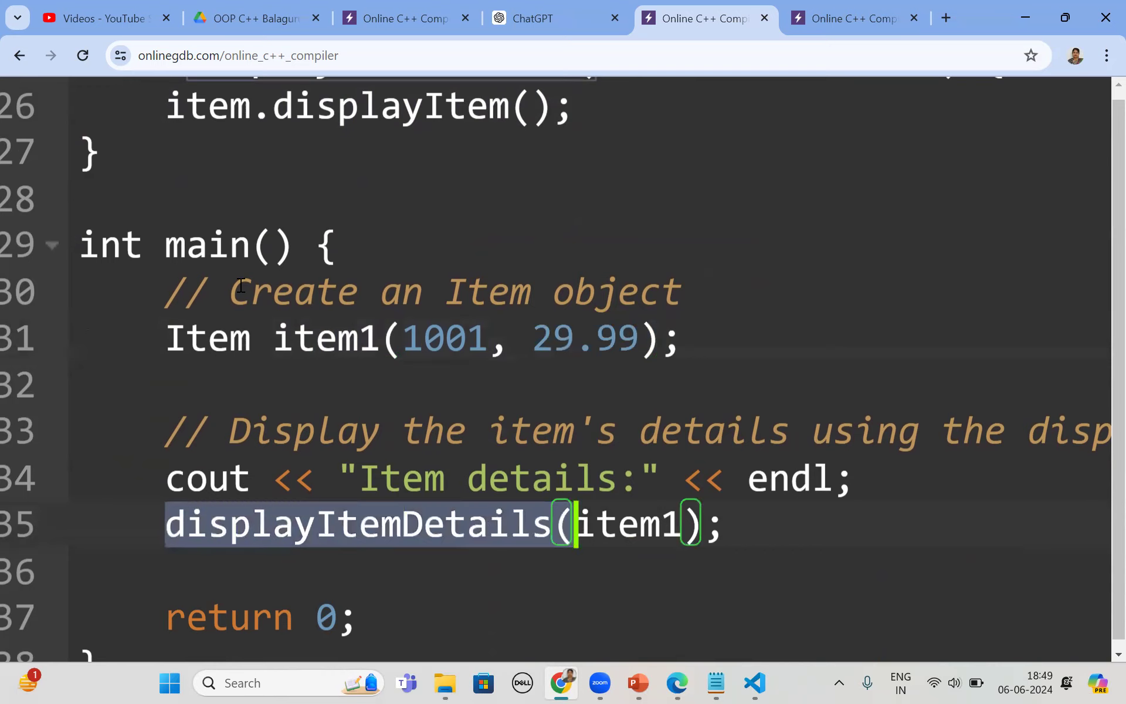
pyautogui.moveTo(574, 475)
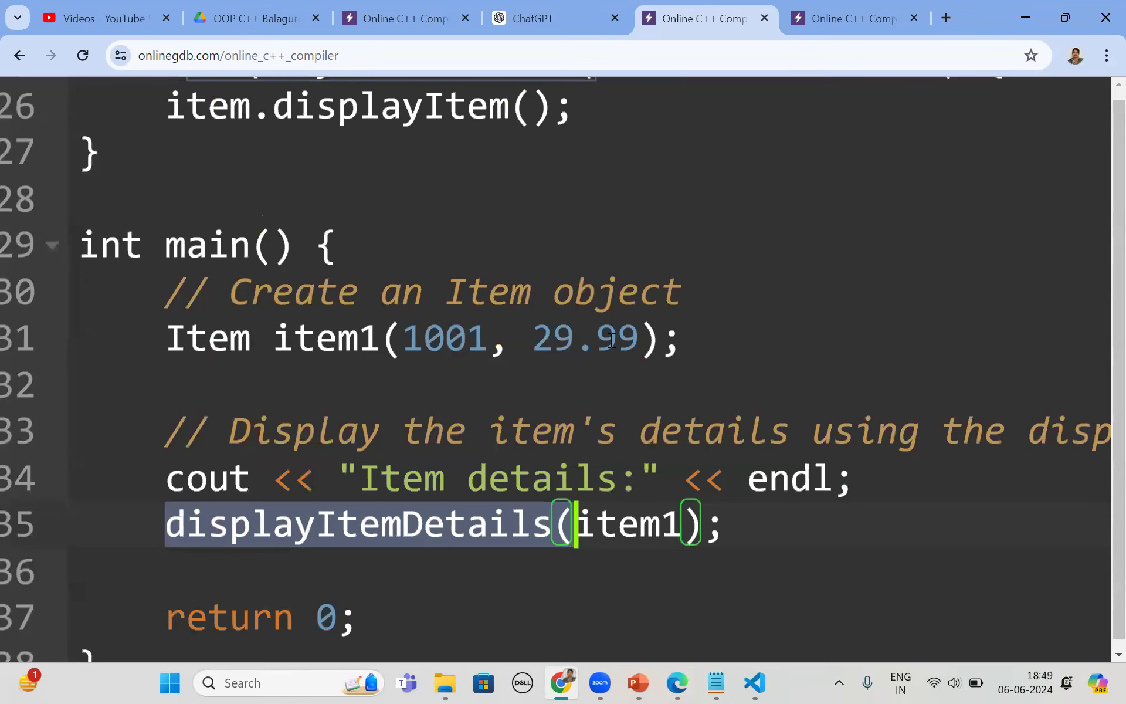
pyautogui.scroll(3)
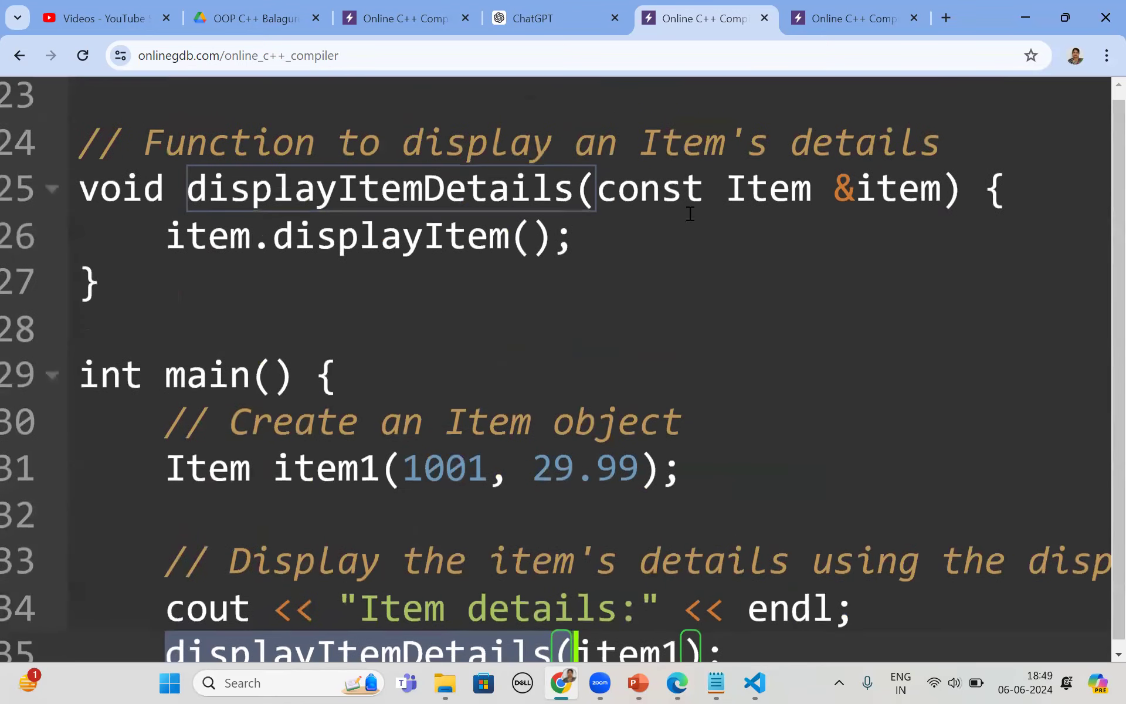
pyautogui.moveTo(460, 172)
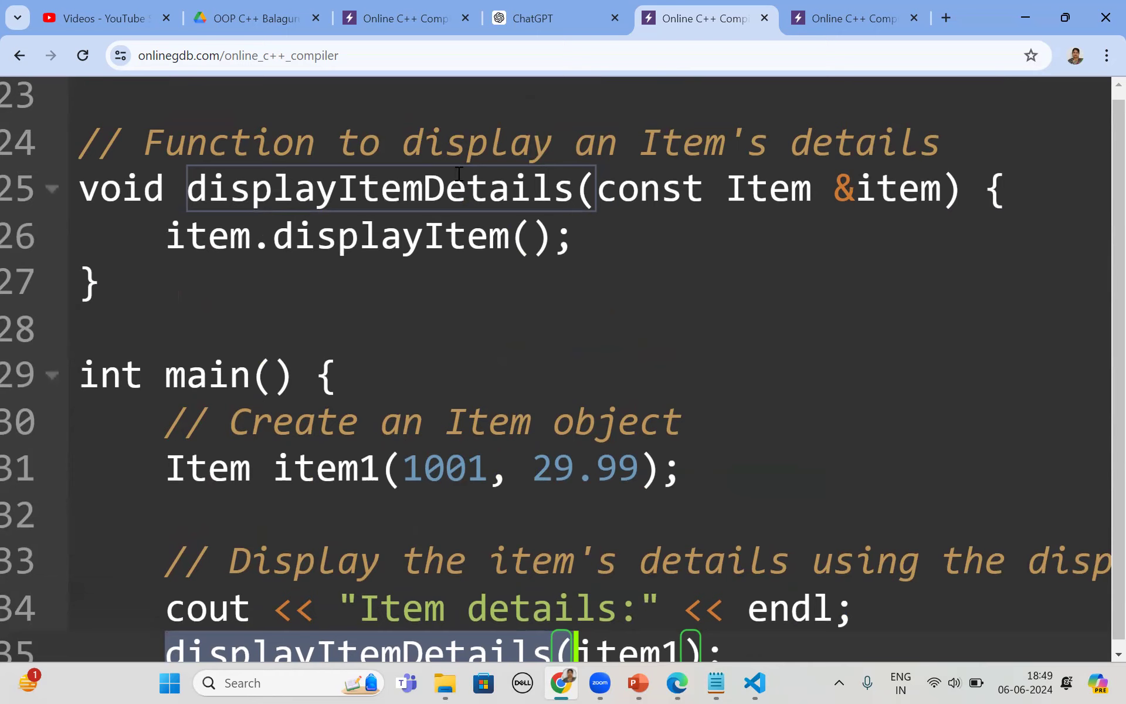
pyautogui.moveTo(424, 249)
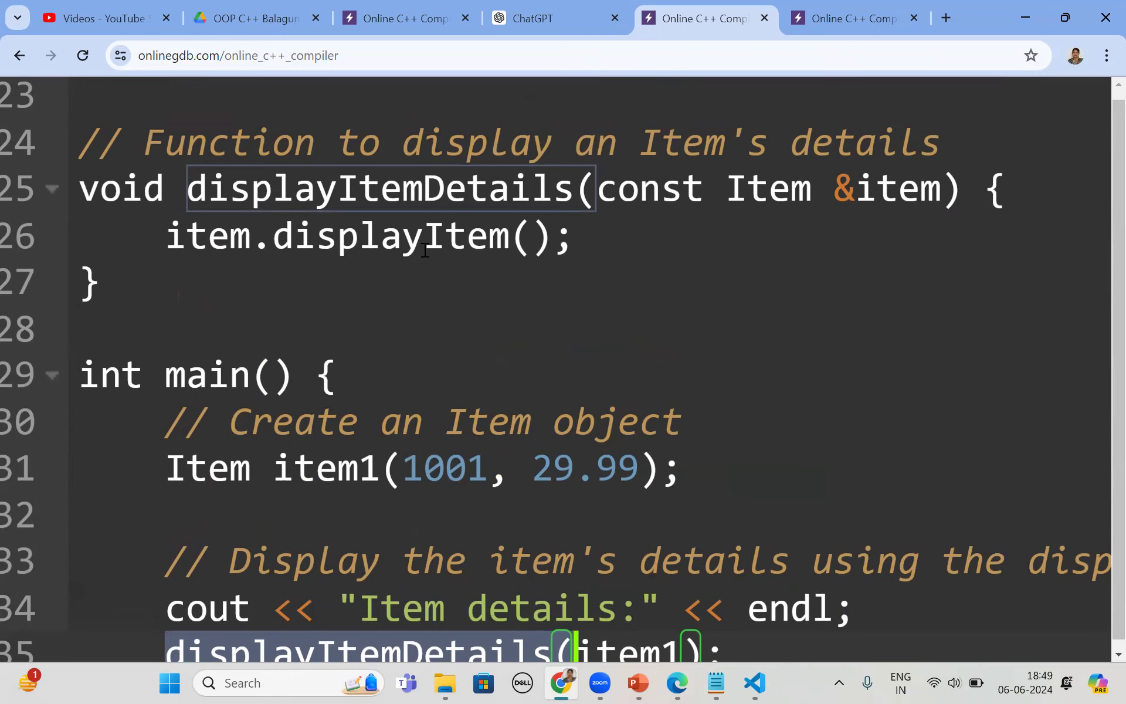
pyautogui.scroll(3)
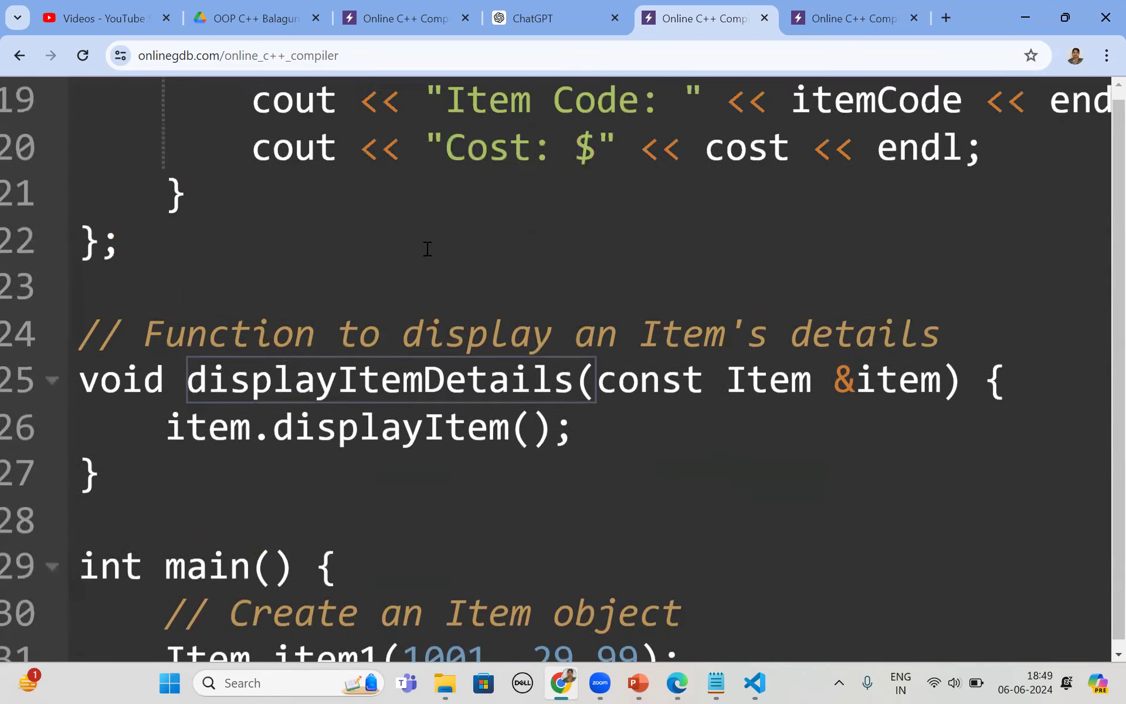
pyautogui.scroll(3)
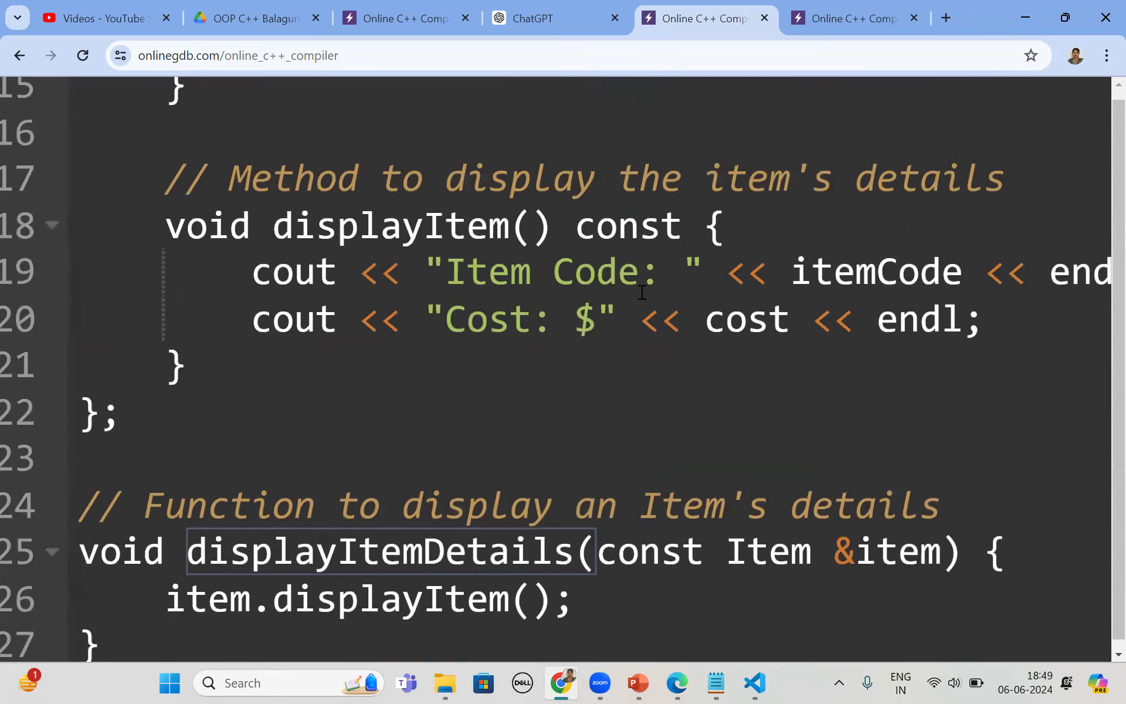
pyautogui.moveTo(464, 352)
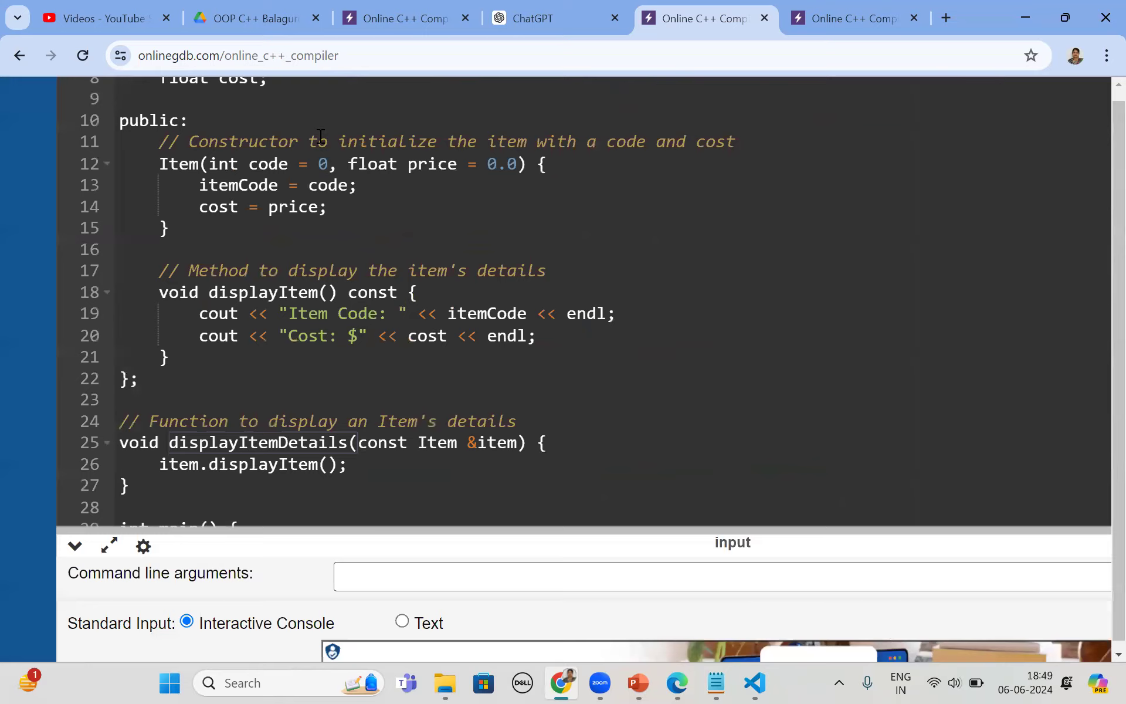
# Run the program, producing 'Item Code: 1001' and 'Cost: $29.99' with exit code 0.
pyautogui.scroll(3)
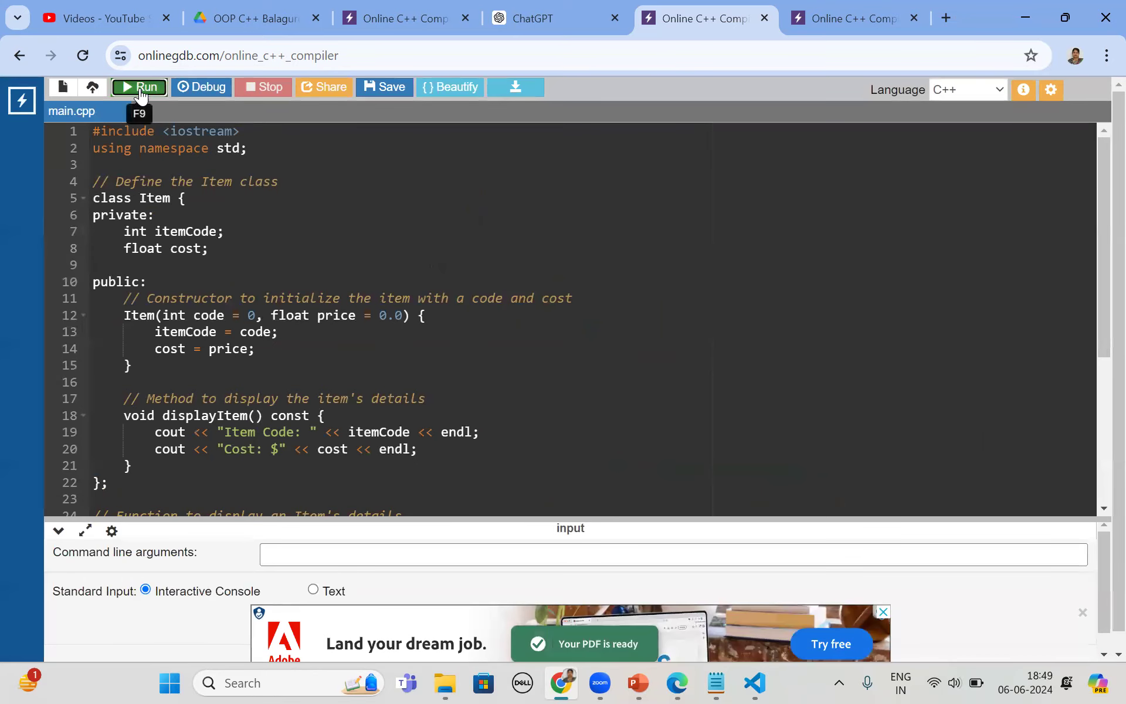
pyautogui.click(139, 87)
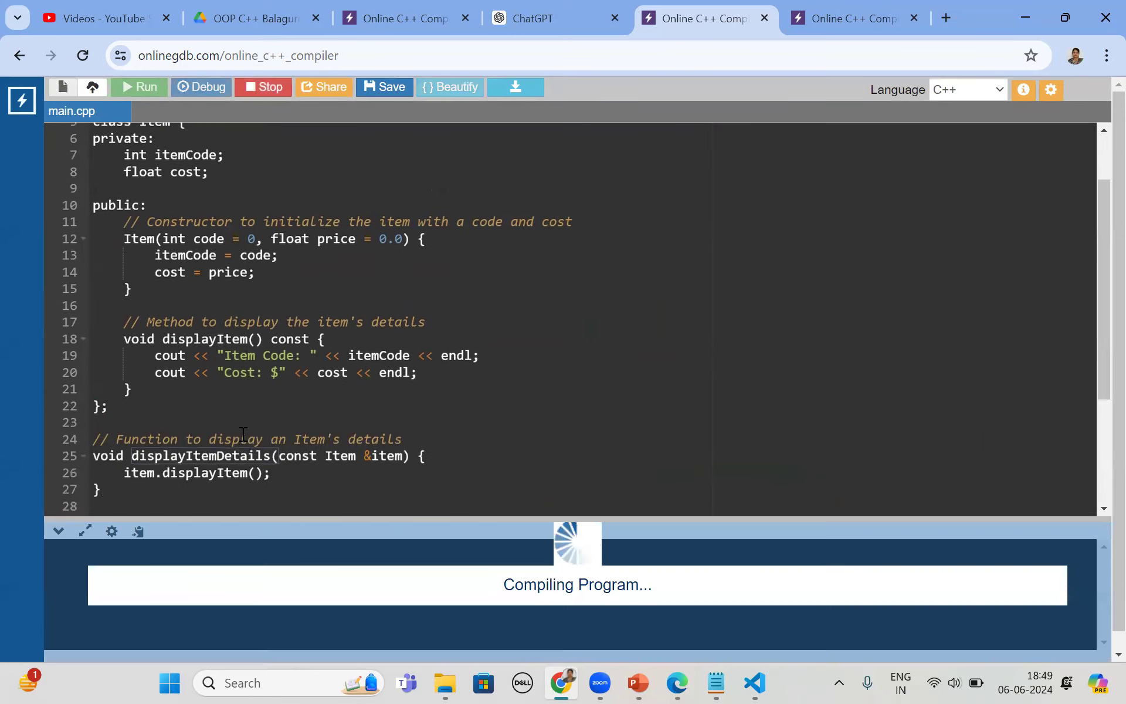
pyautogui.click(138, 87)
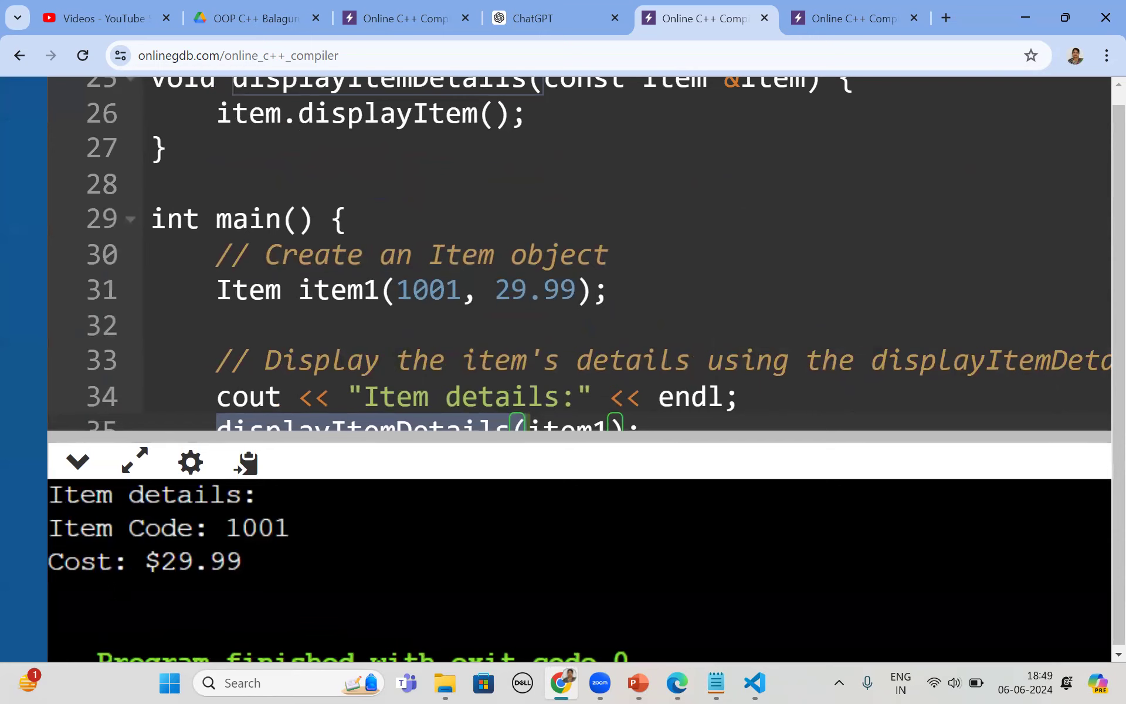
pyautogui.moveTo(1005, 74)
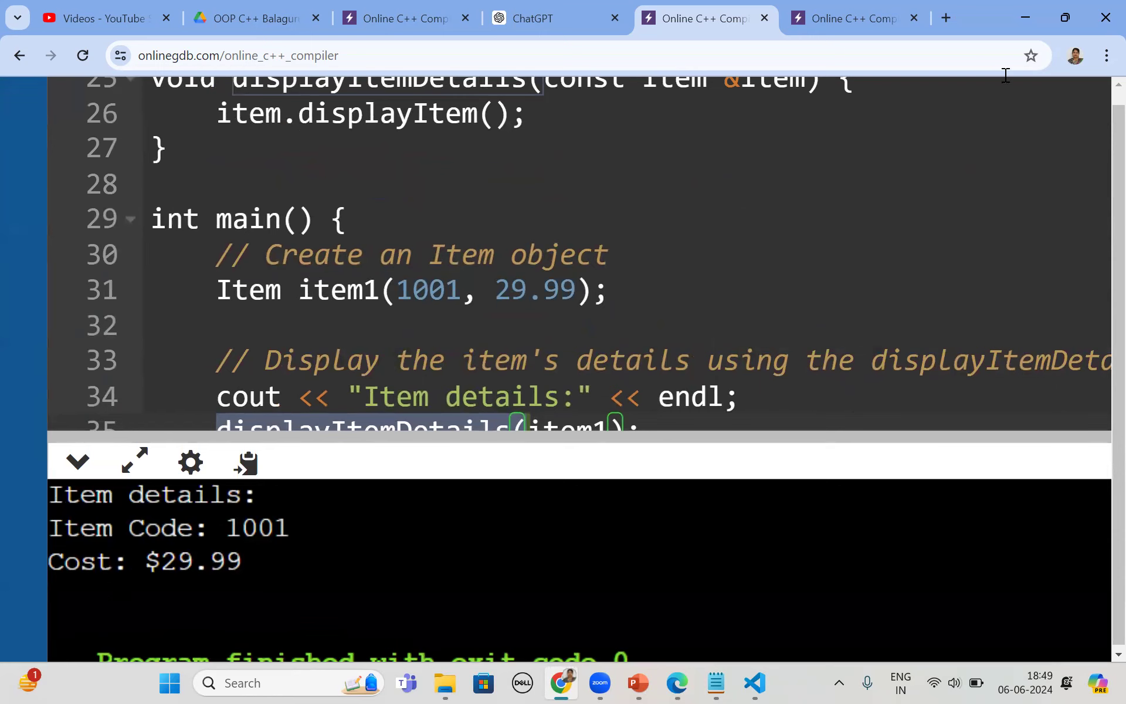